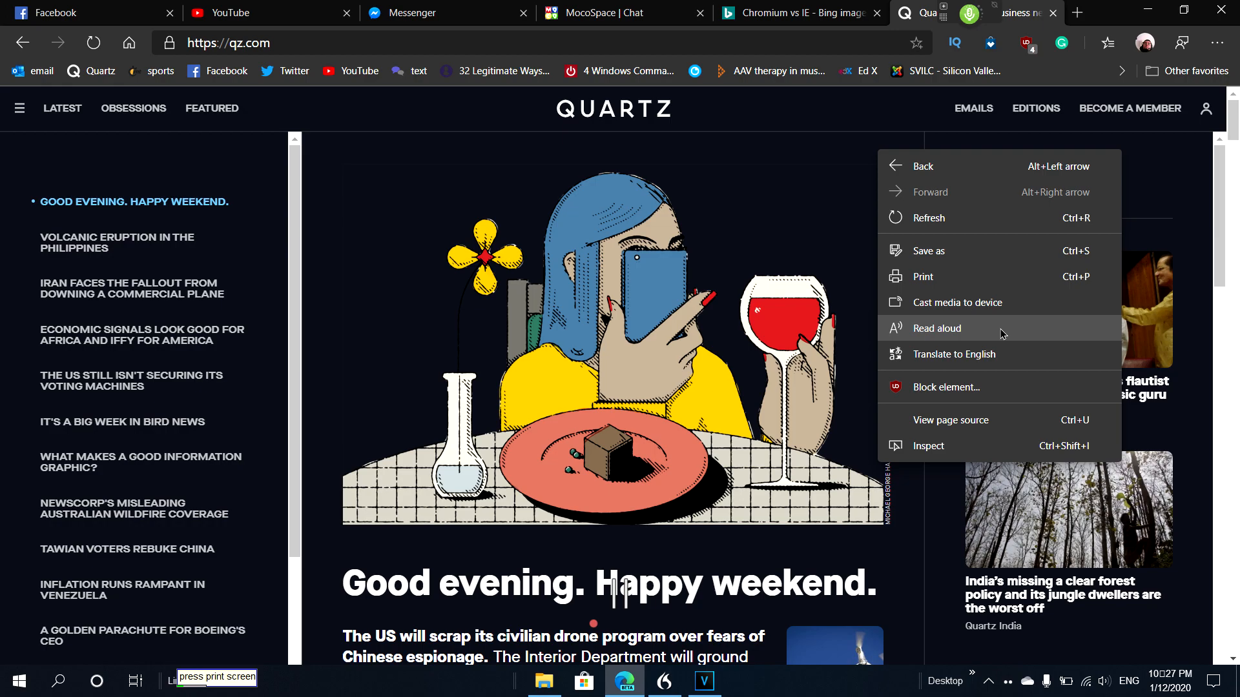
Start Read aloud on the Quartz homepage, beginning with the 'Good evening. Happy weekend.' headline
left_click(937, 328)
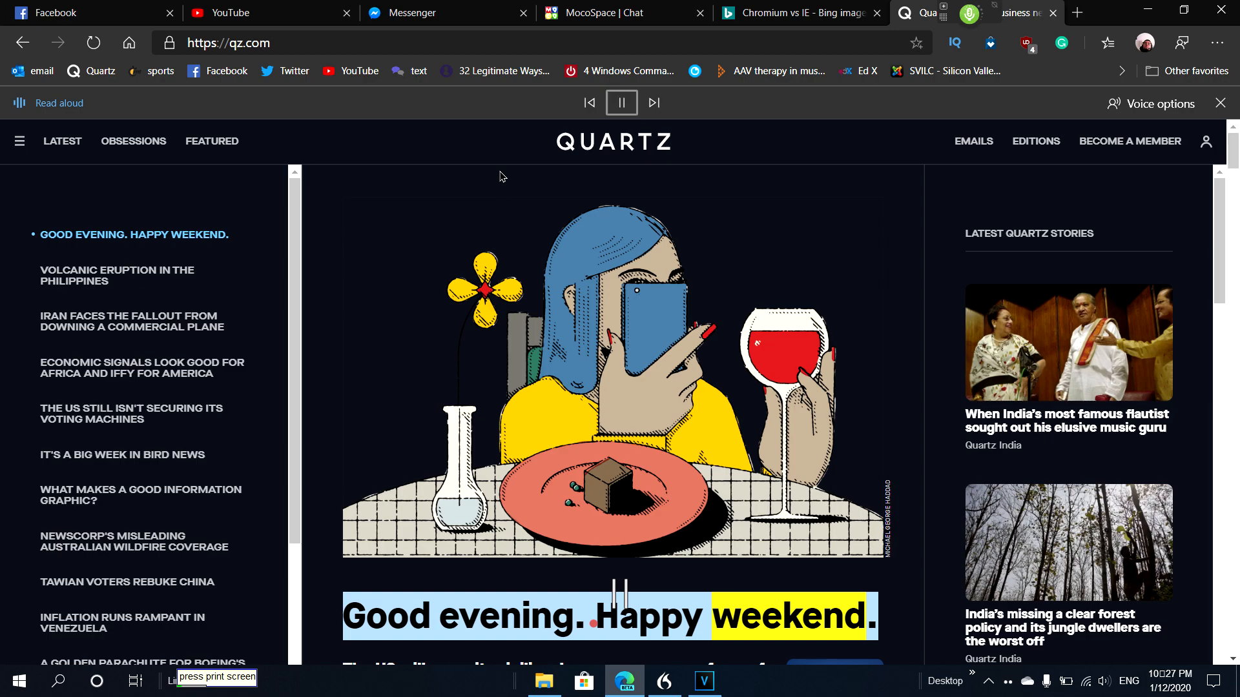